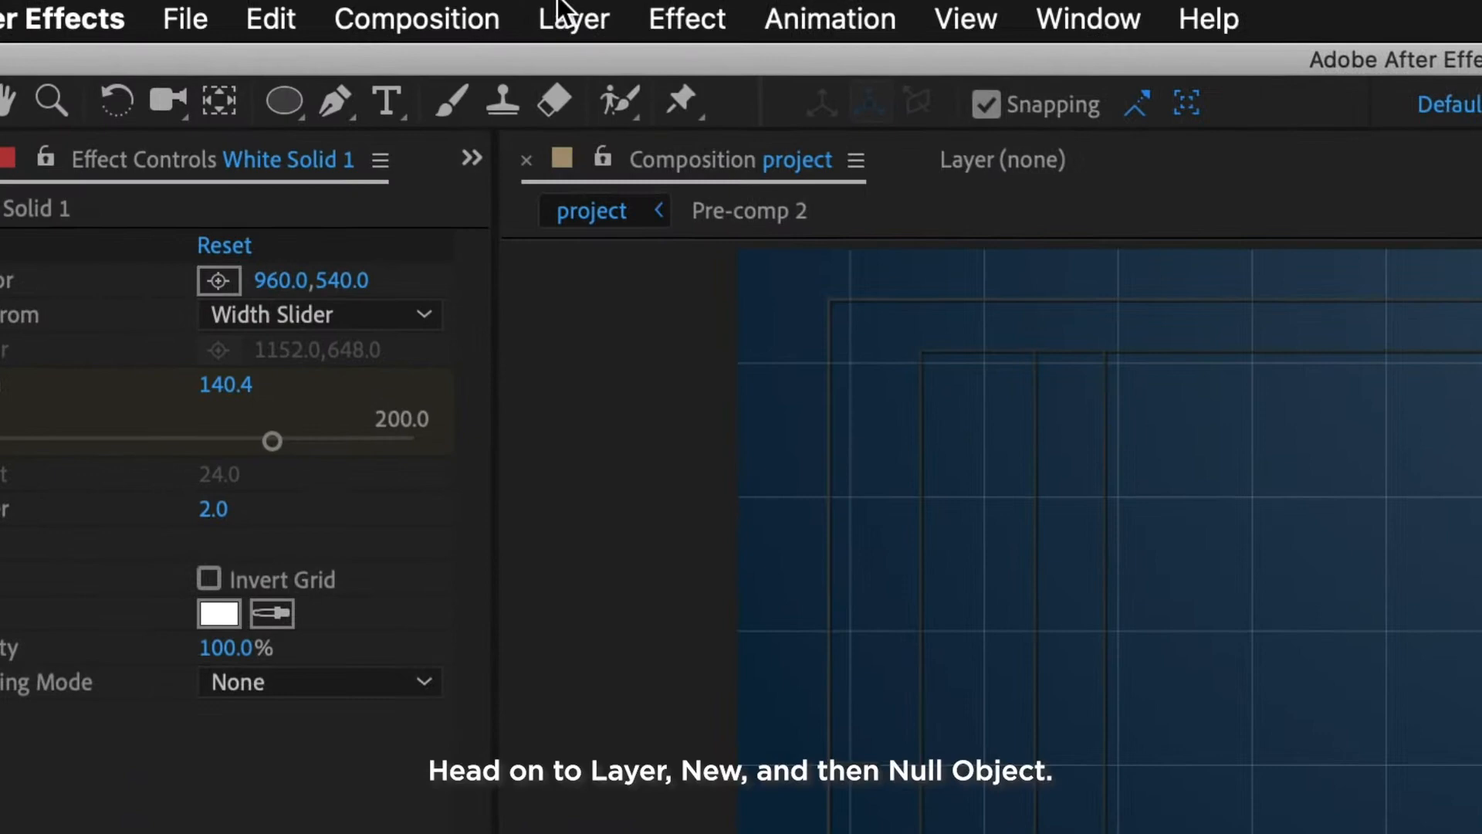
# Create Null 1 from the Layer > New menu.
pyautogui.click(571, 18)
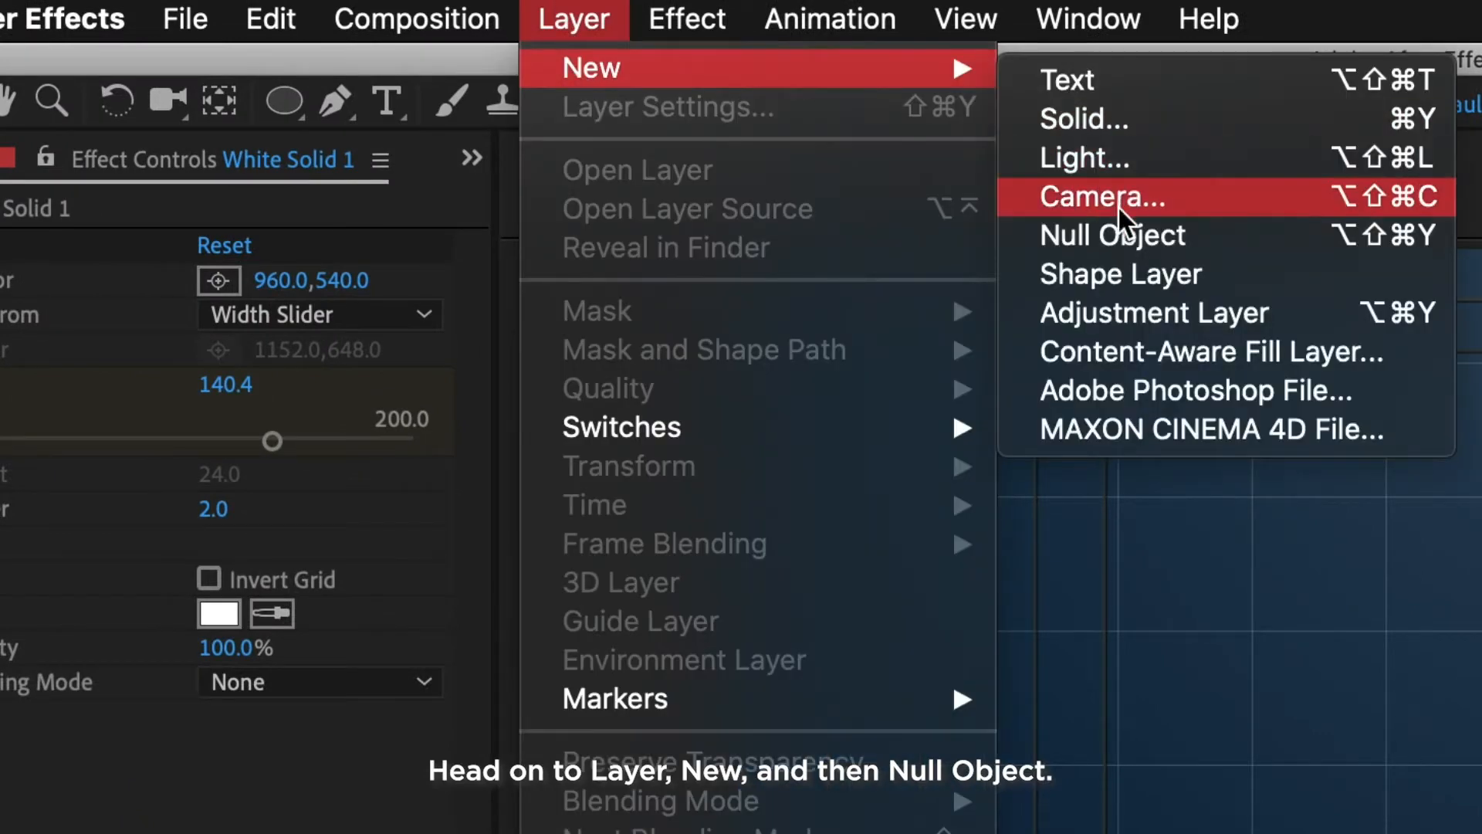
pyautogui.moveTo(1304, 255)
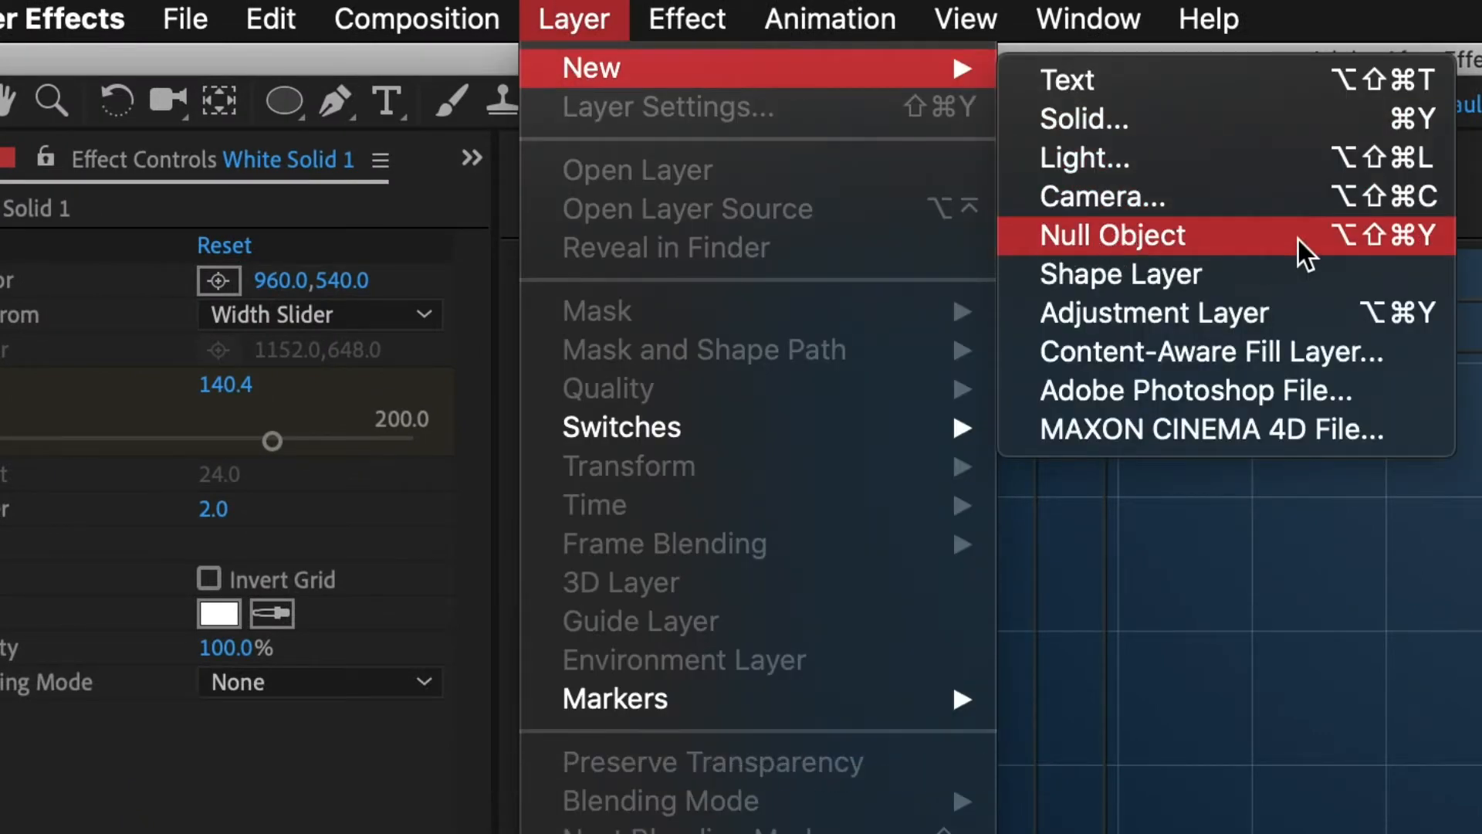
pyautogui.click(1113, 236)
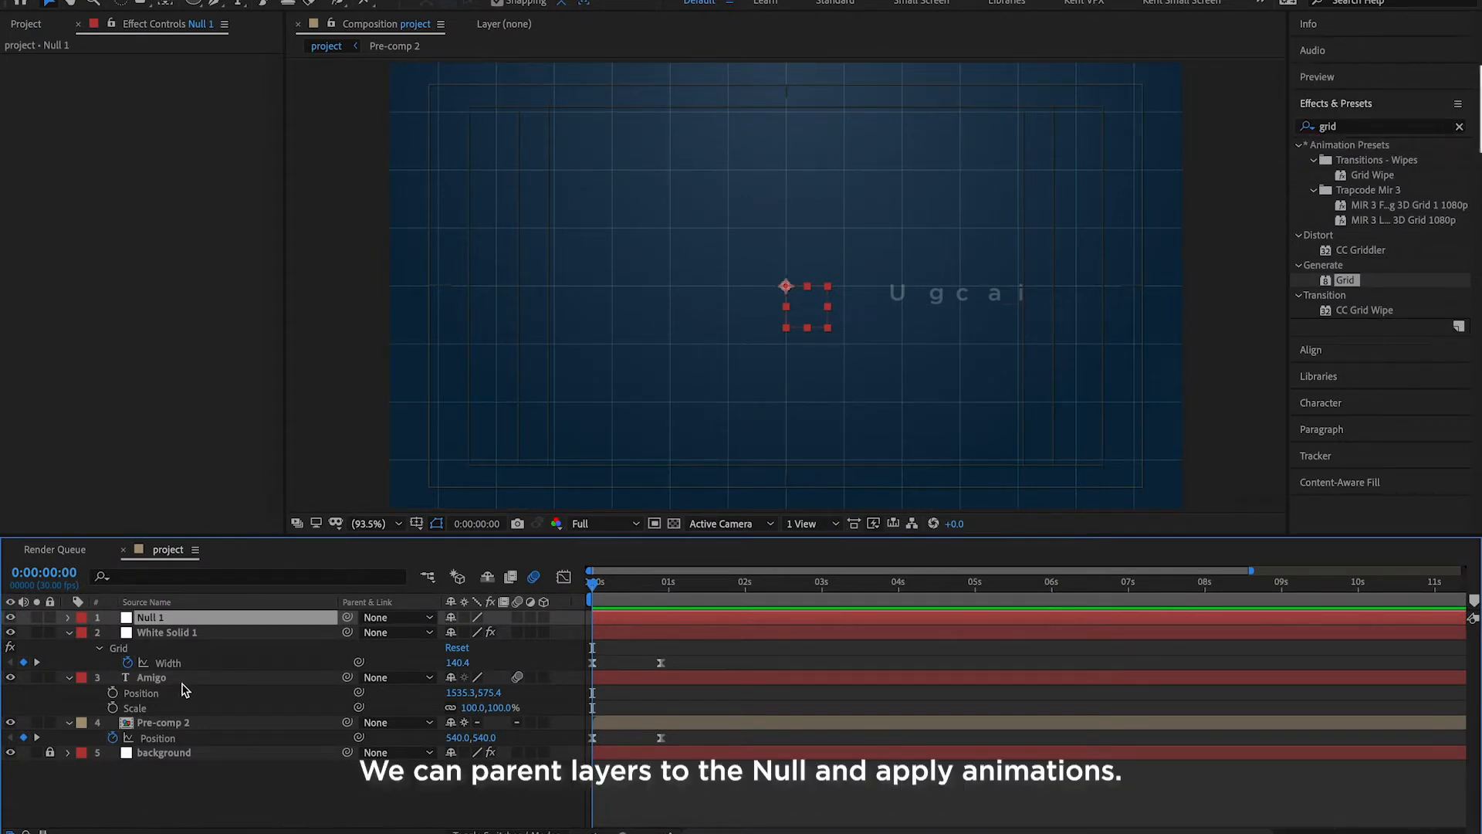
# Set White Solid 1's Parent & Link to 1. Null 1.
pyautogui.click(160, 721)
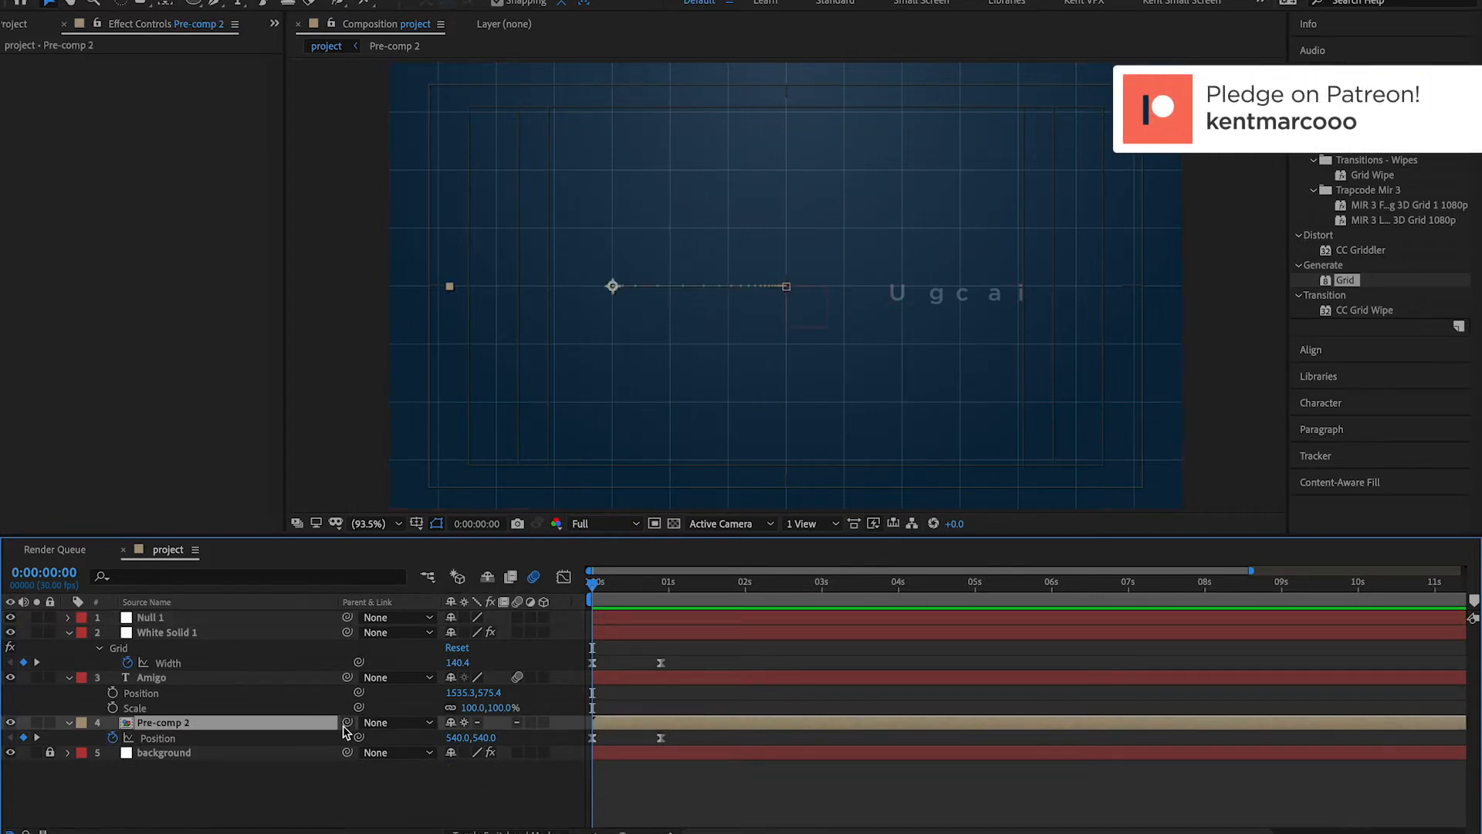
pyautogui.click(166, 631)
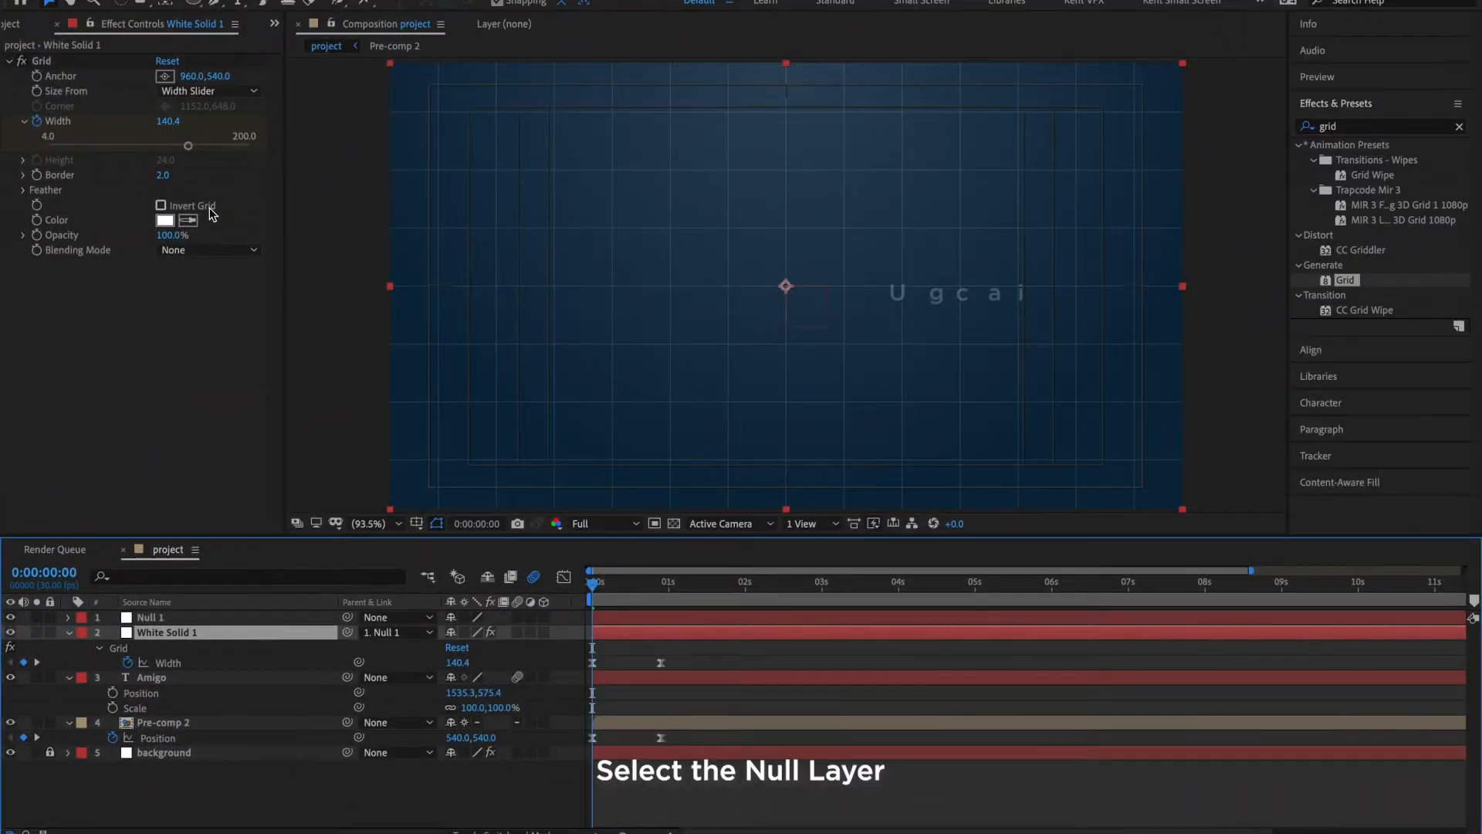
# Select Null 1 and set its Scale to 101%.
pyautogui.click(151, 616)
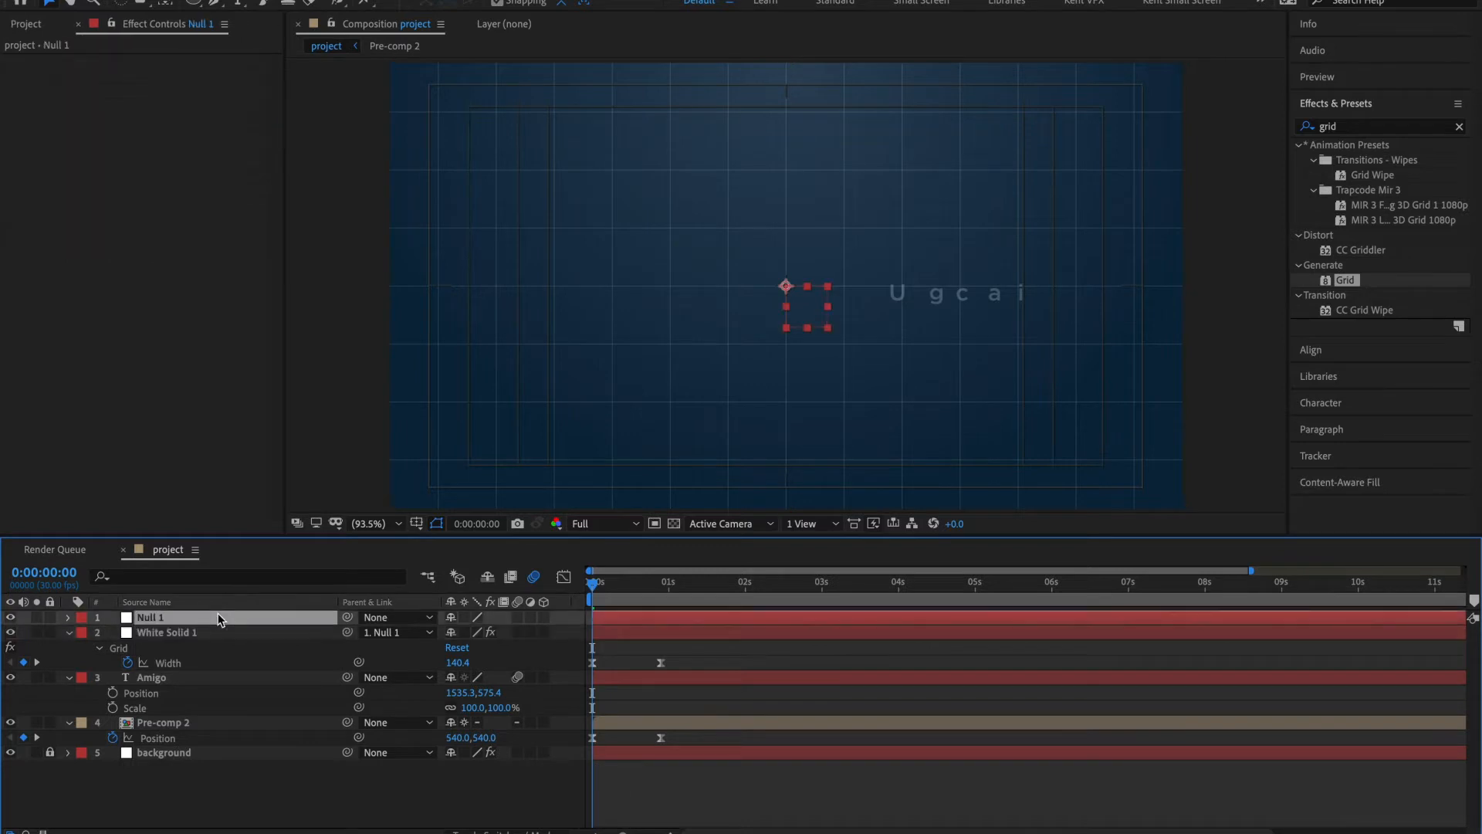
pyautogui.click(66, 616)
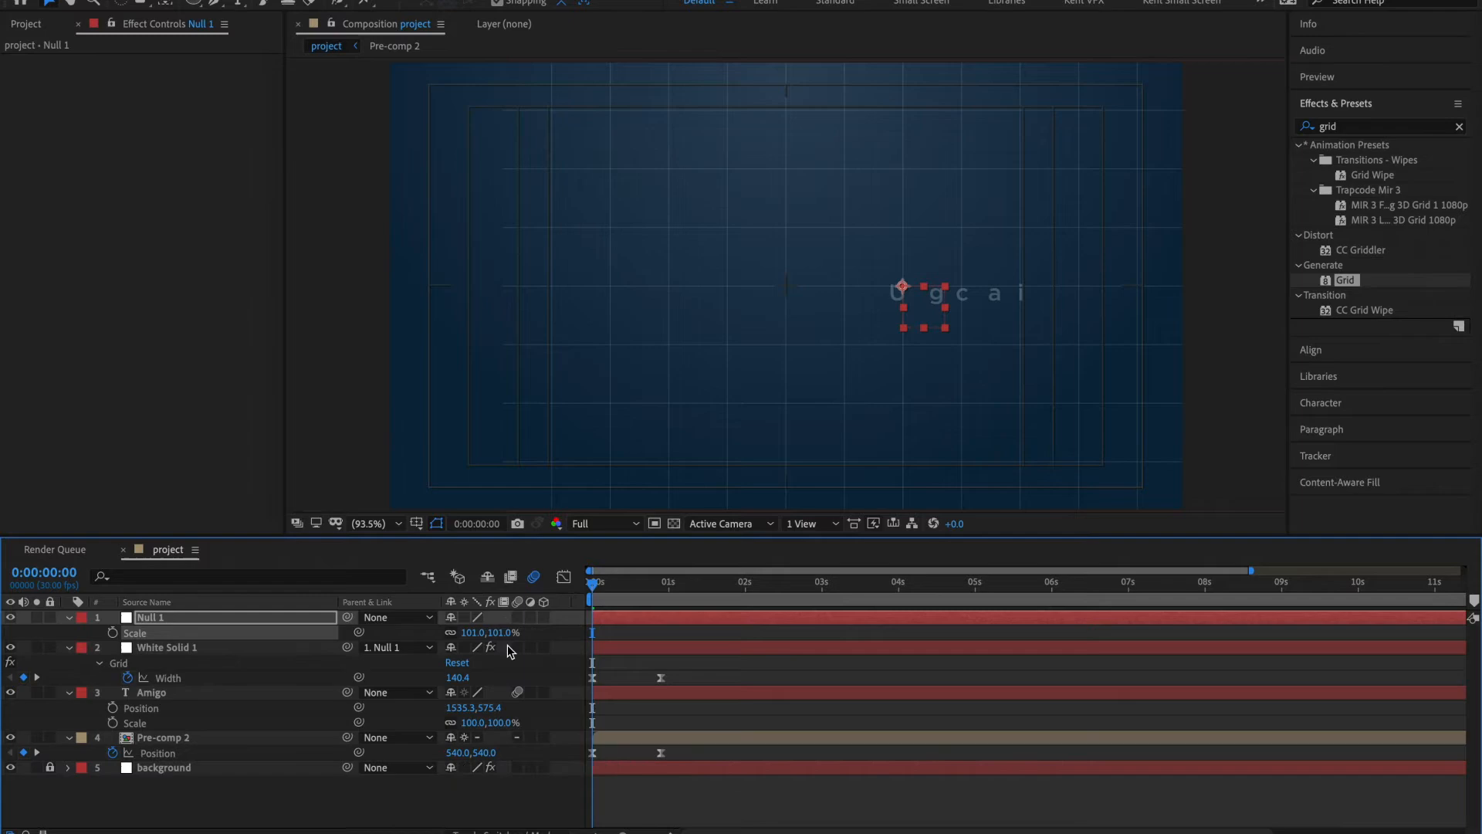
pyautogui.click(619, 18)
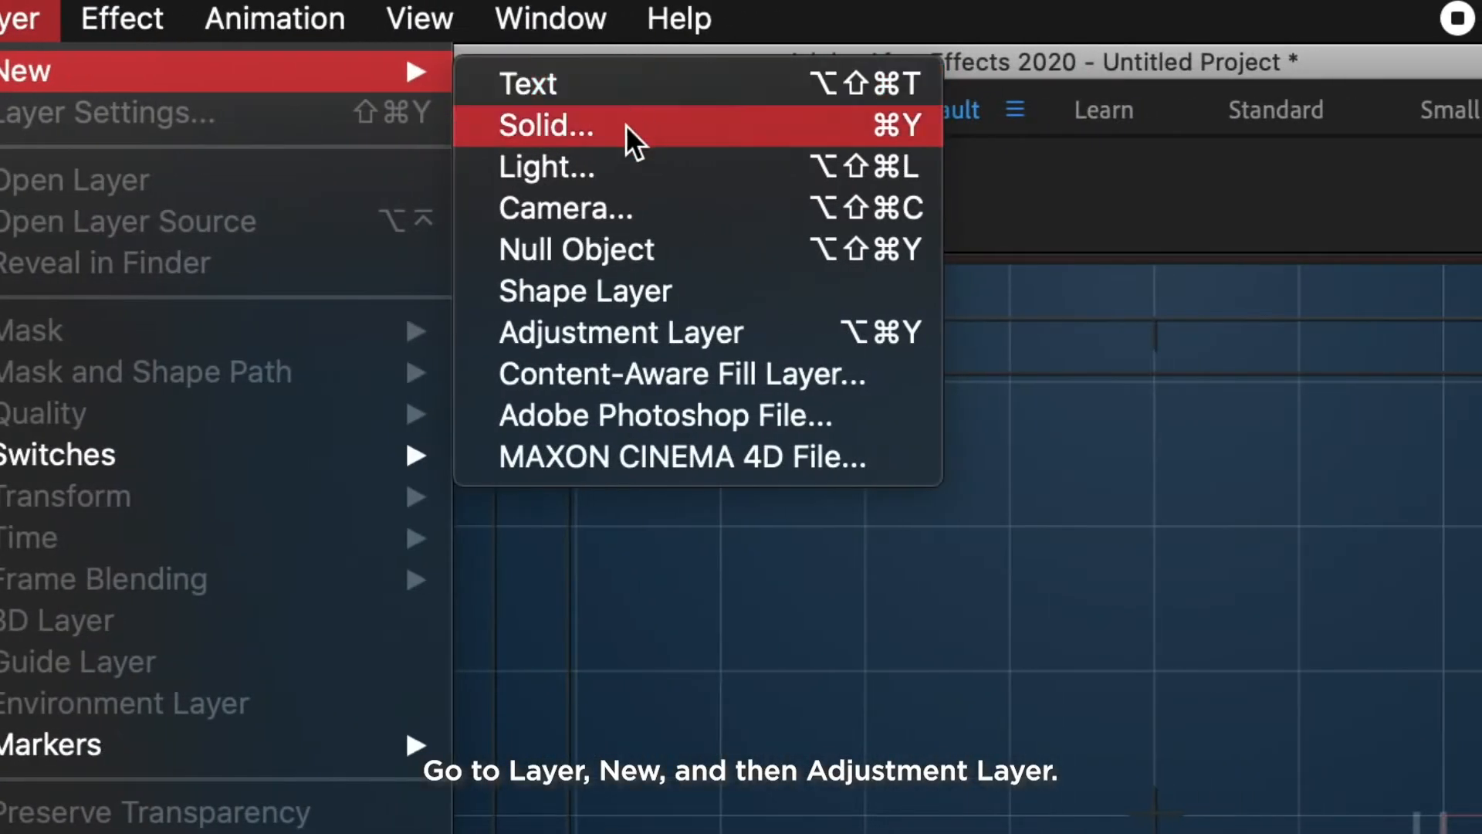
# Add Adjustment Layer 1 at the top of the timeline and select it.
pyautogui.click(619, 332)
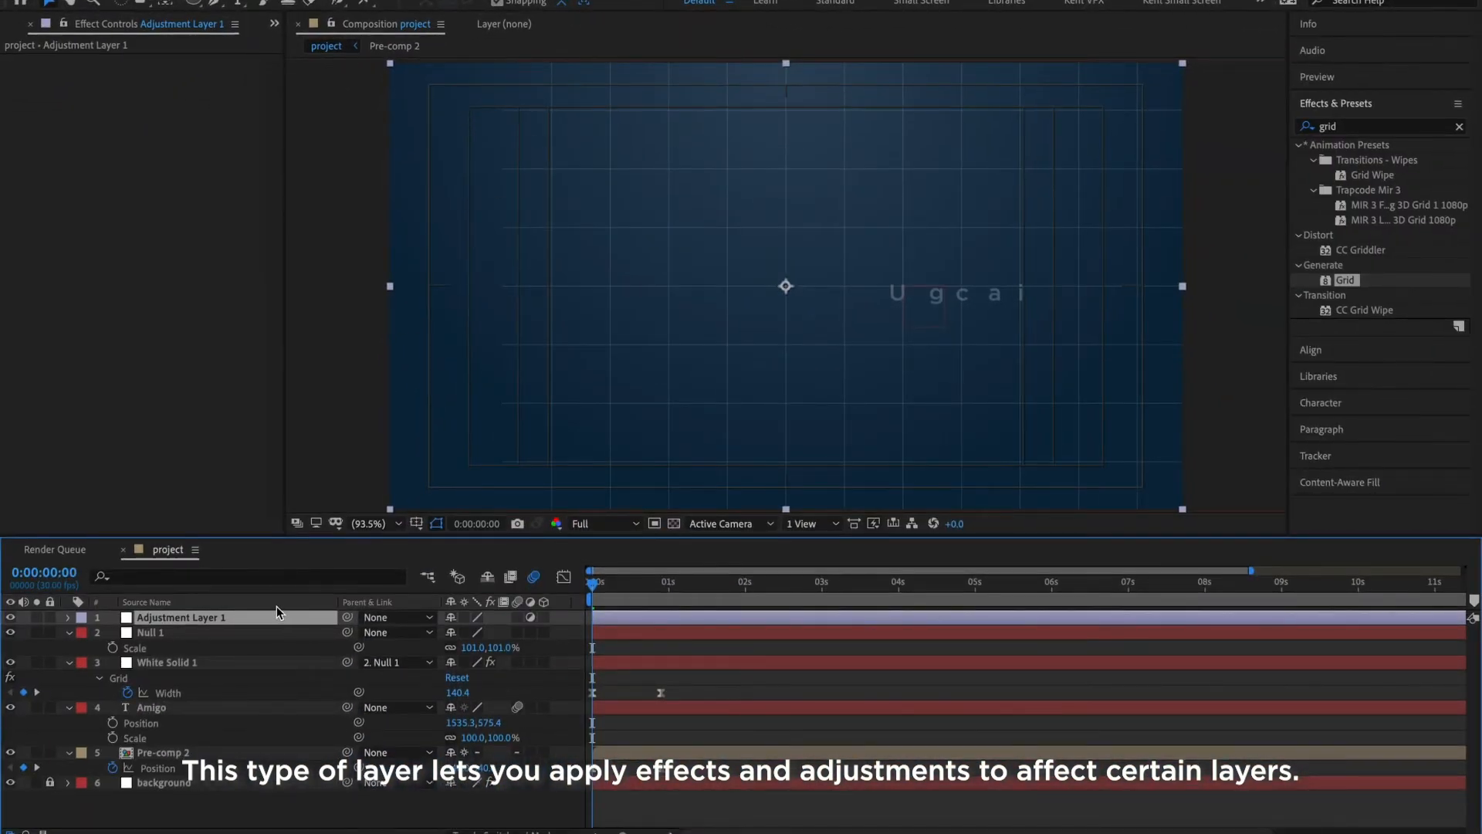
pyautogui.click(346, 19)
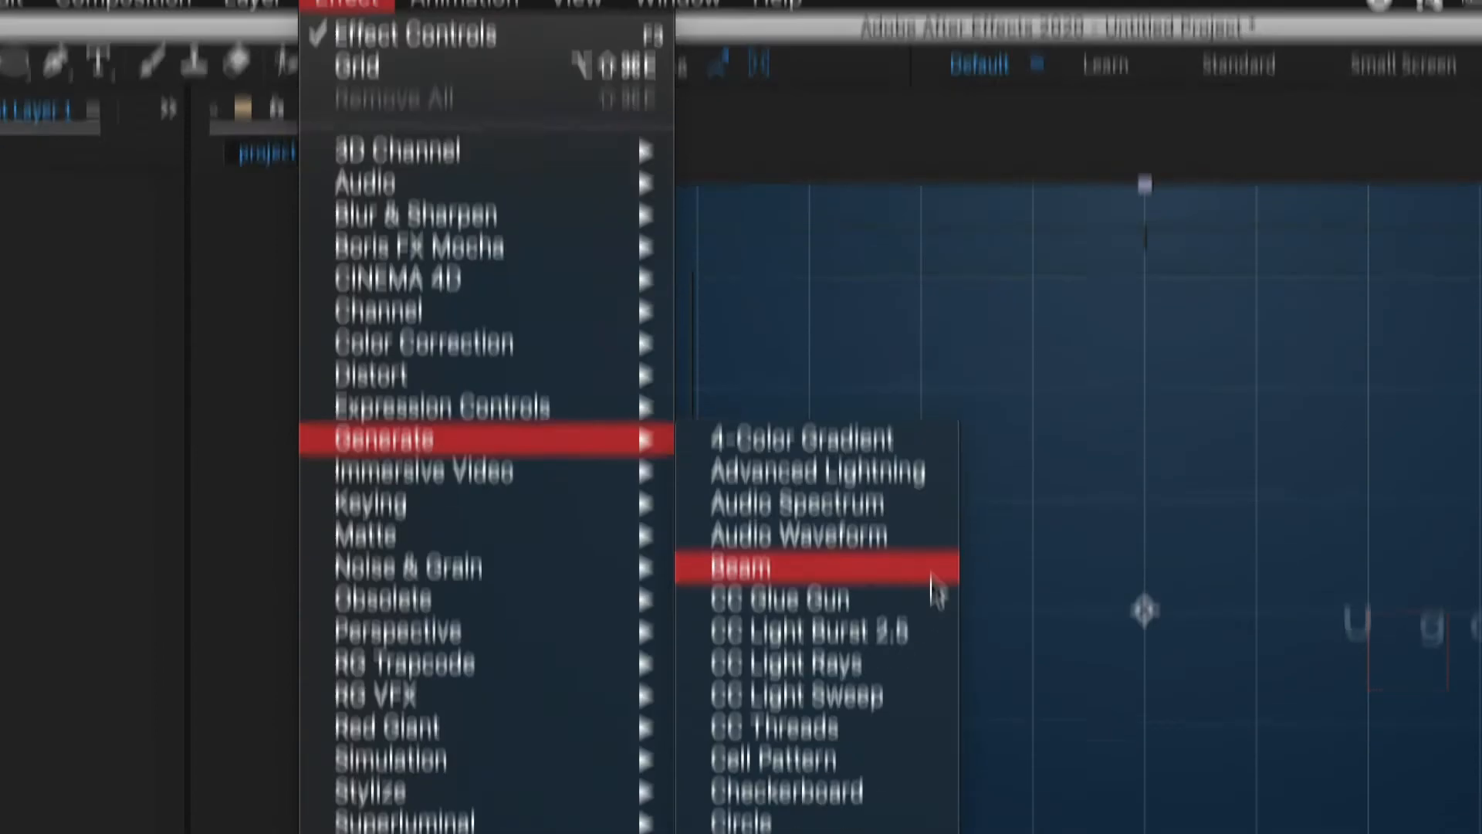
pyautogui.moveTo(525, 513)
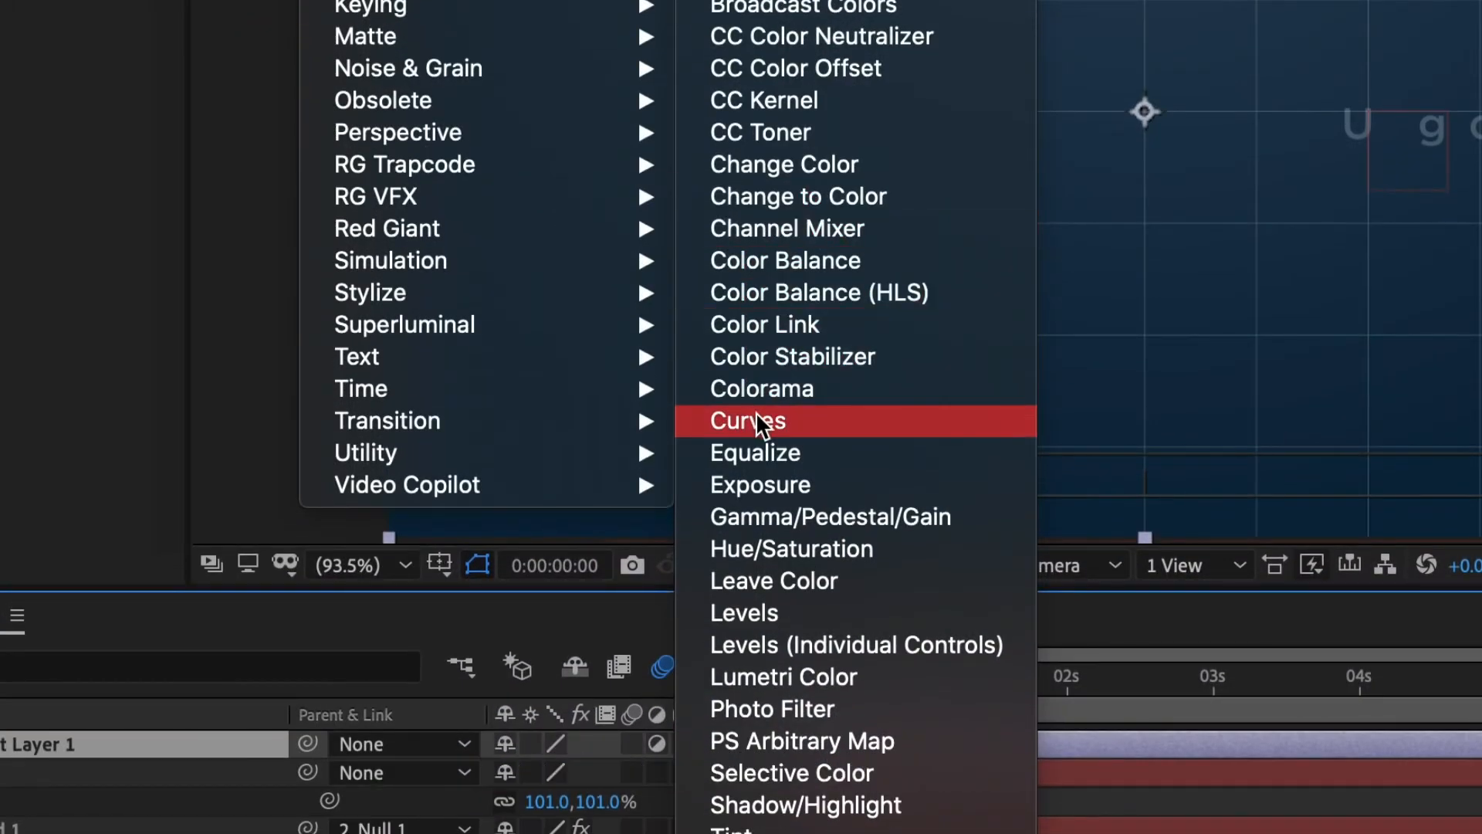
# Apply Curves to Adjustment Layer 1 and bend its RGB curve into an S-shape.
pyautogui.click(747, 421)
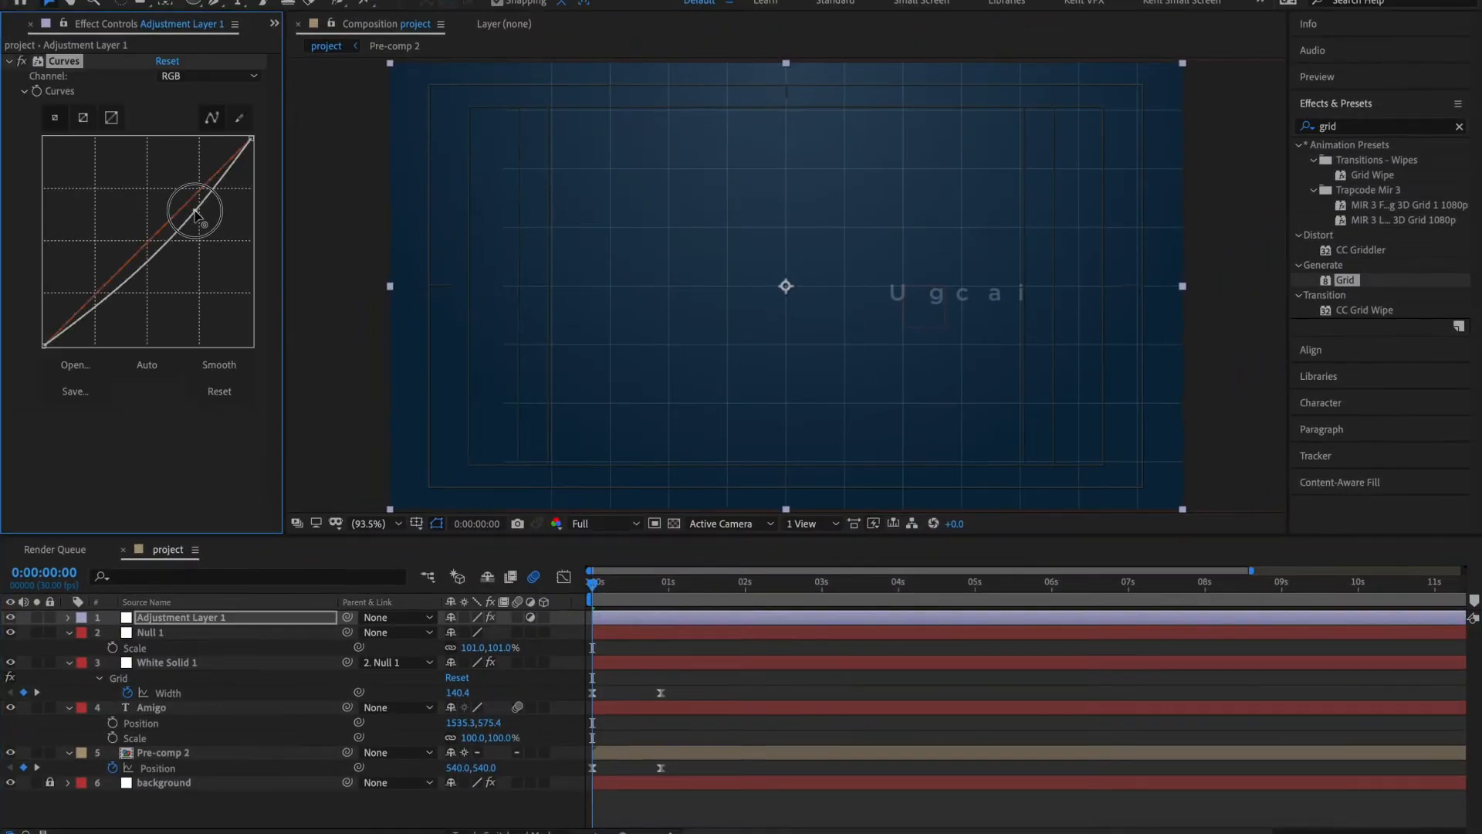
pyautogui.moveTo(199, 208); pyautogui.dragTo(122, 293)
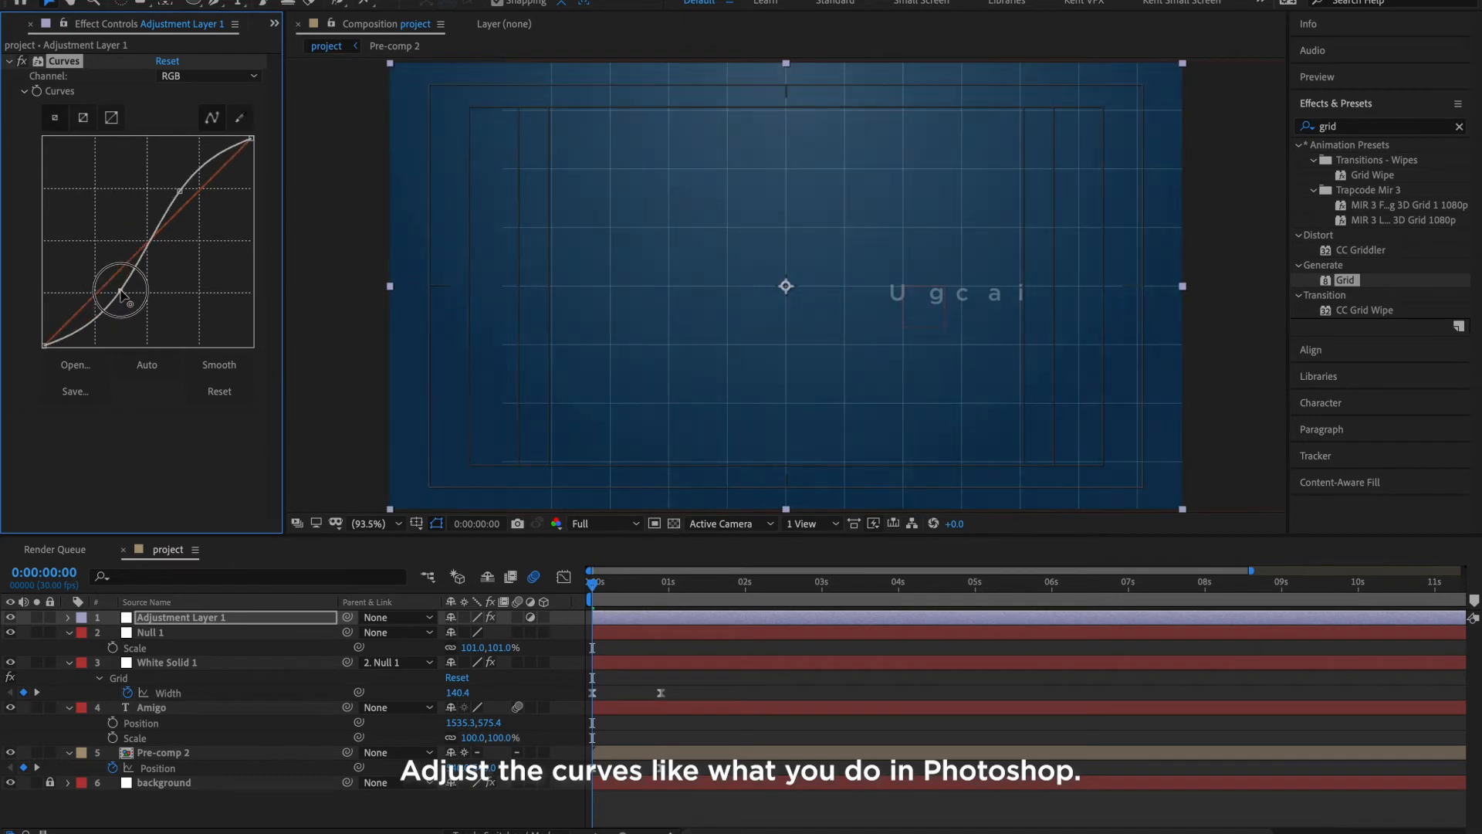
pyautogui.moveTo(127, 293); pyautogui.dragTo(115, 284)
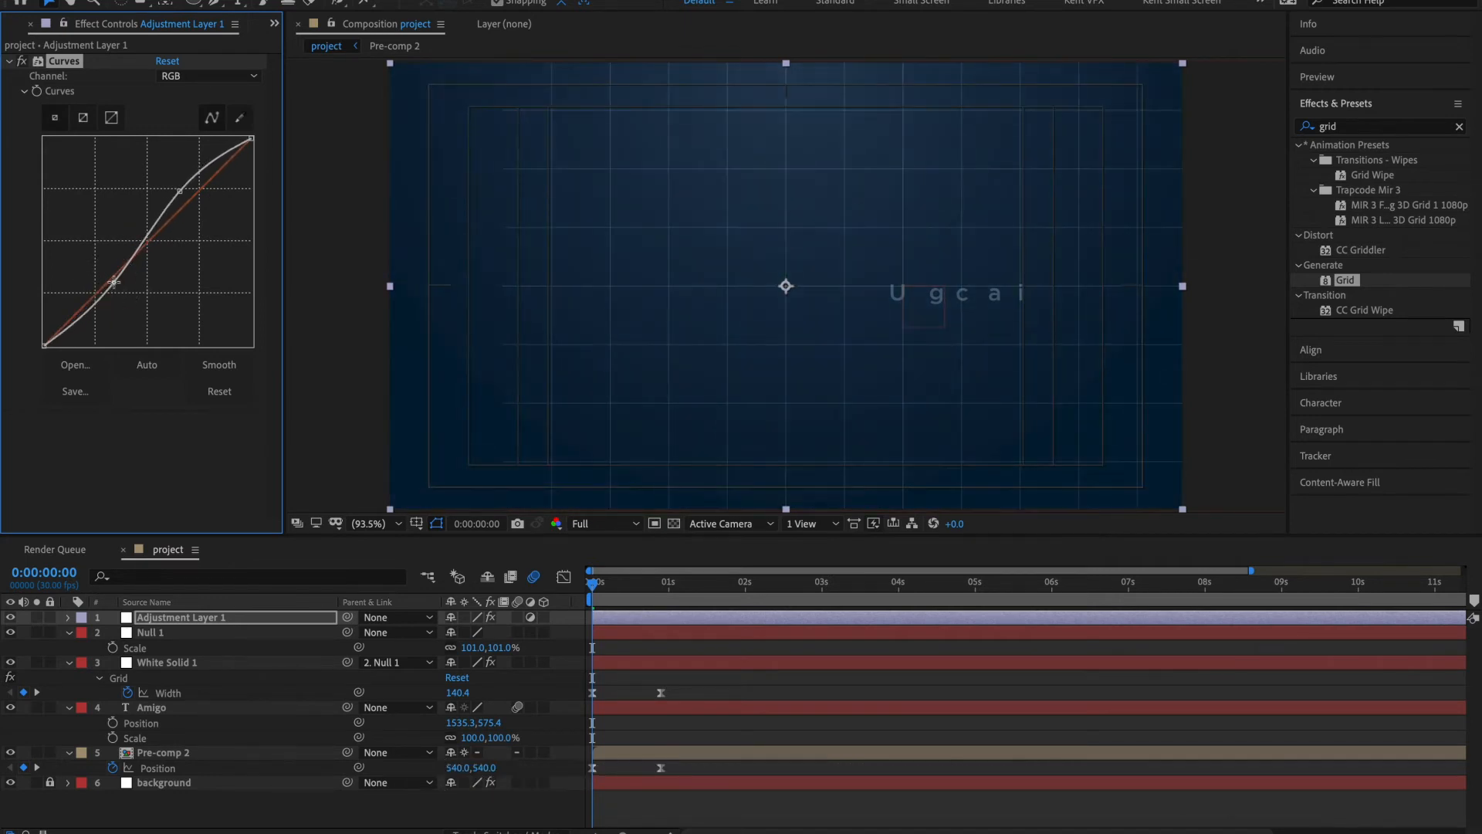